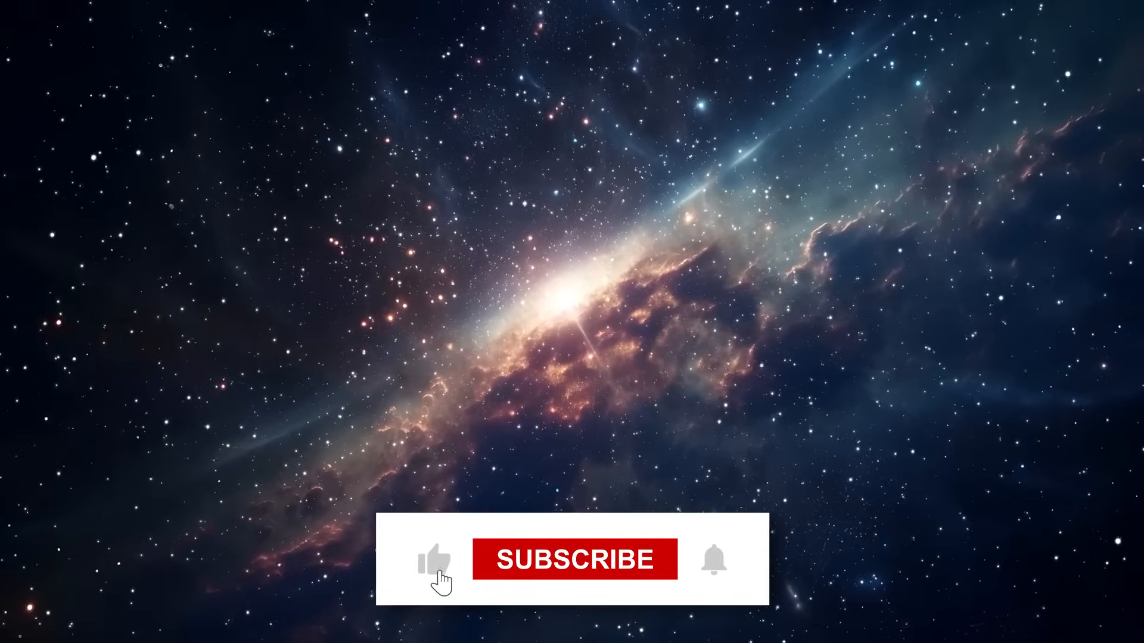
{"action": "left_click", "coordinate": [575, 560]}
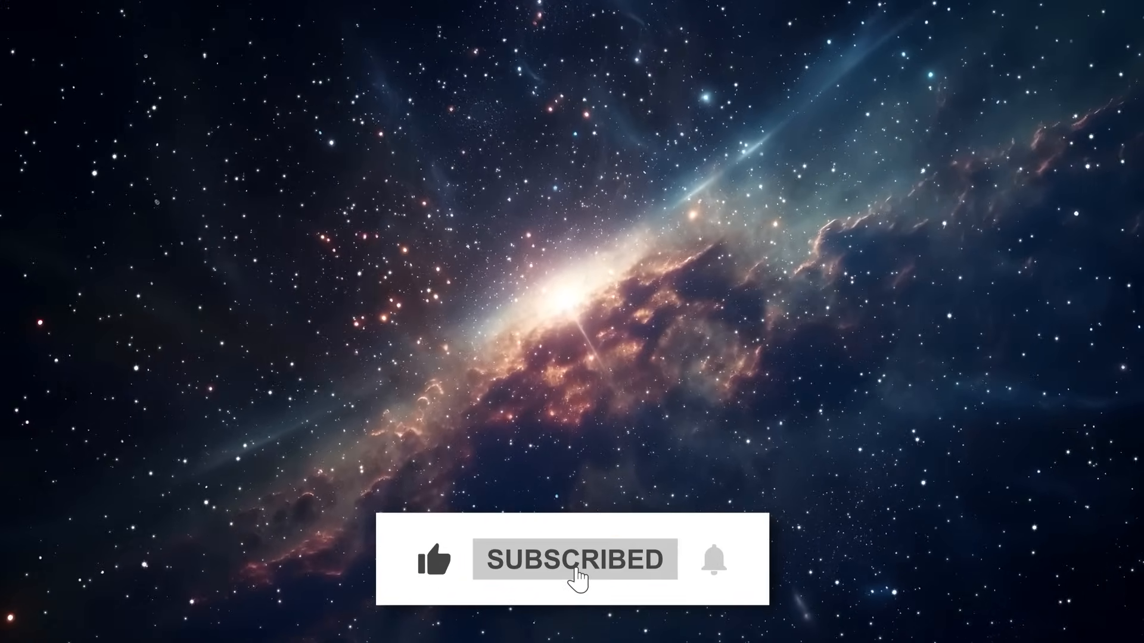